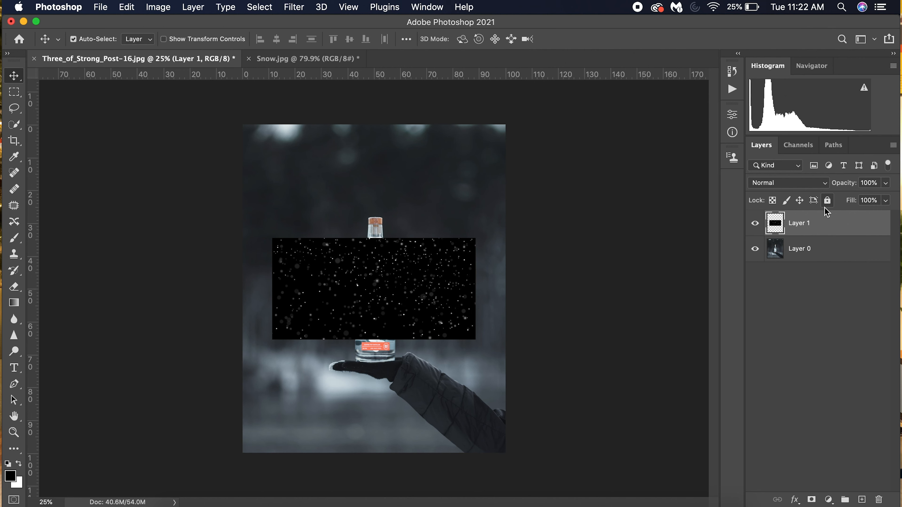
# - Free-transform the snow layer to fill the canvas, then reveal the blend mode list
pyautogui.click(126, 7)
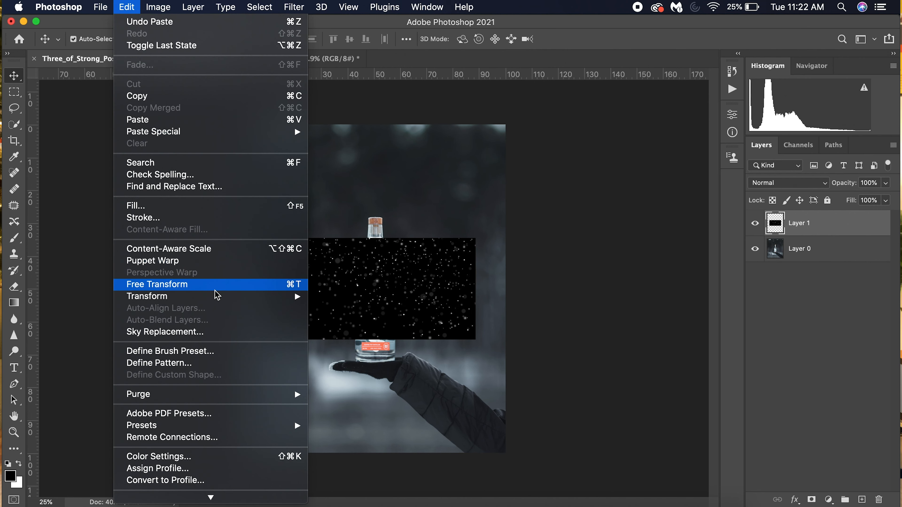
pyautogui.click(157, 284)
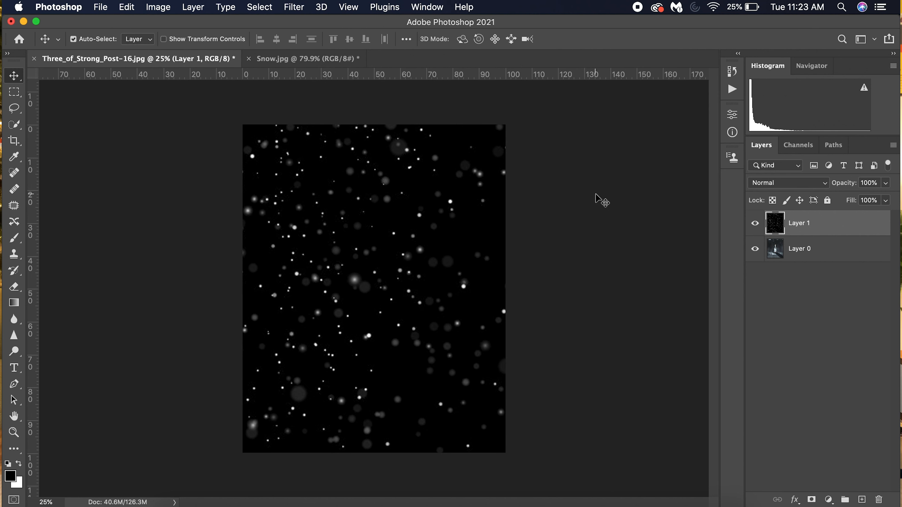
pyautogui.moveTo(816, 189)
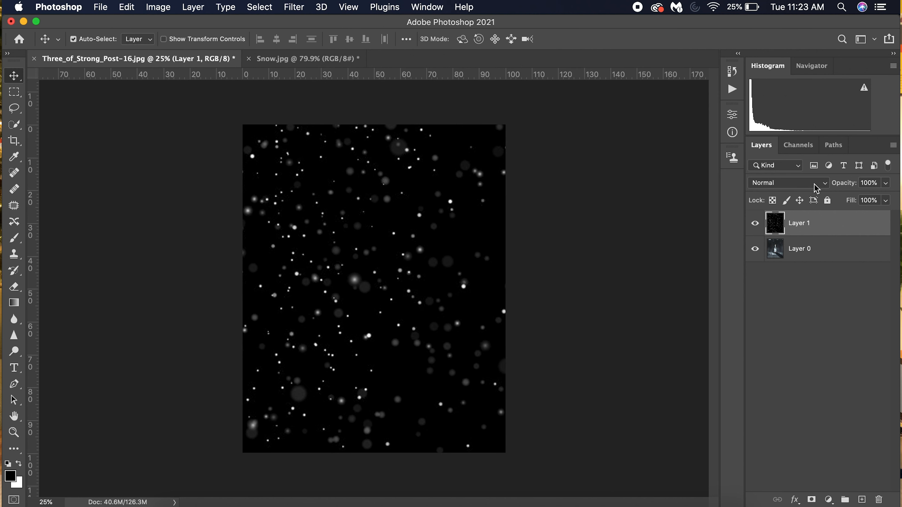
pyautogui.click(792, 182)
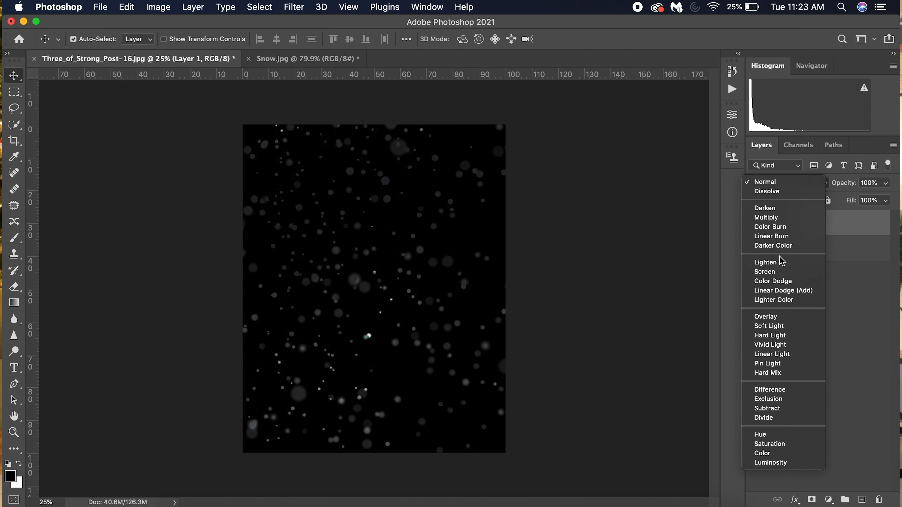